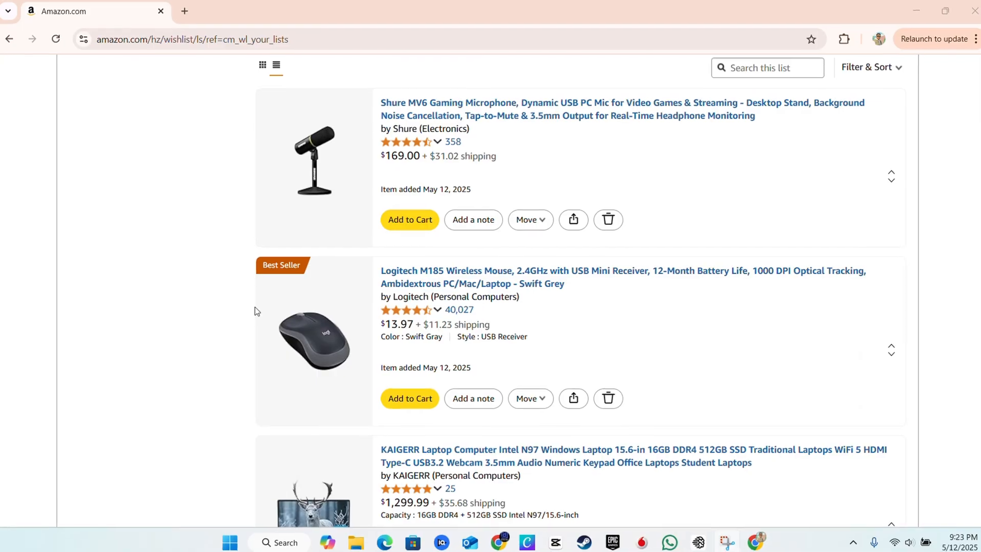
Return from the Tech List to the Amazon home page via the logo
{"action": "scroll", "scroll_direction": "up", "scroll_amount": 3}
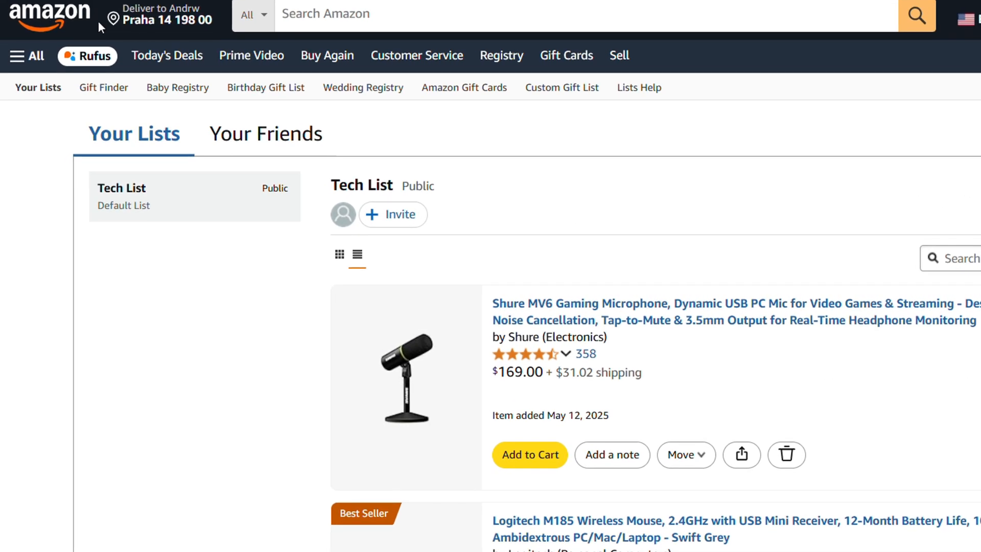
{"action": "left_click", "coordinate": [48, 17]}
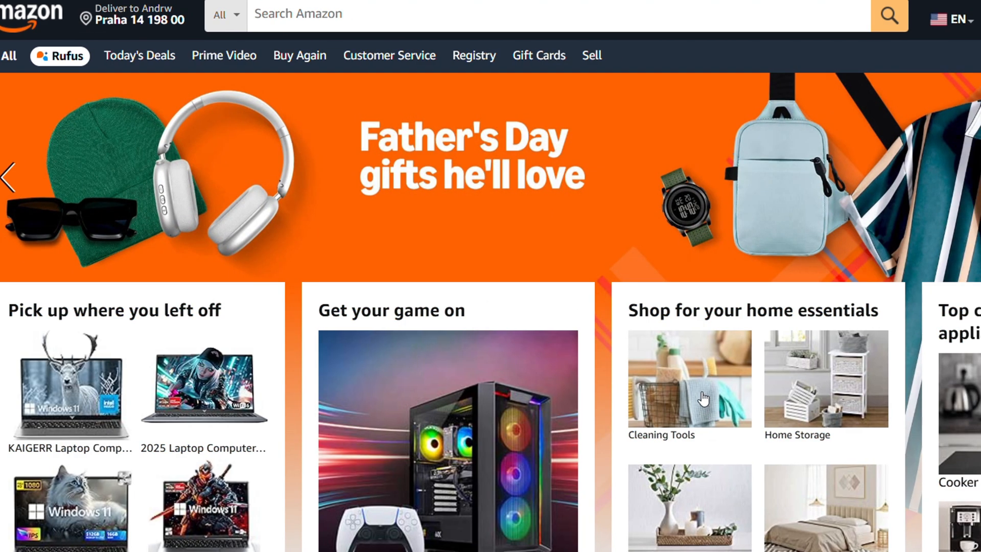
{"action": "scroll", "scroll_direction": "right", "scroll_amount": 3}
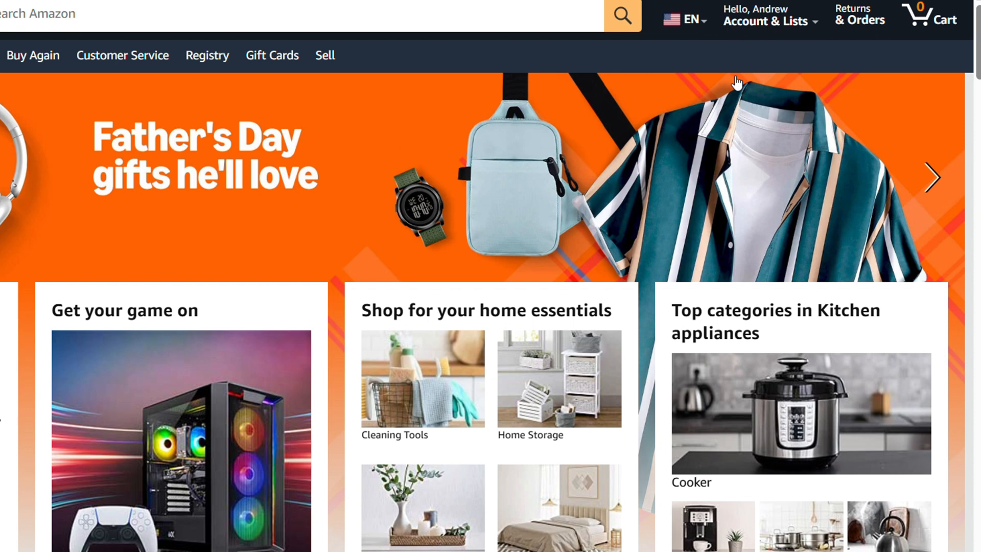
Open Tech List from the Account & Lists dropdown
{"action": "left_click", "coordinate": [764, 20]}
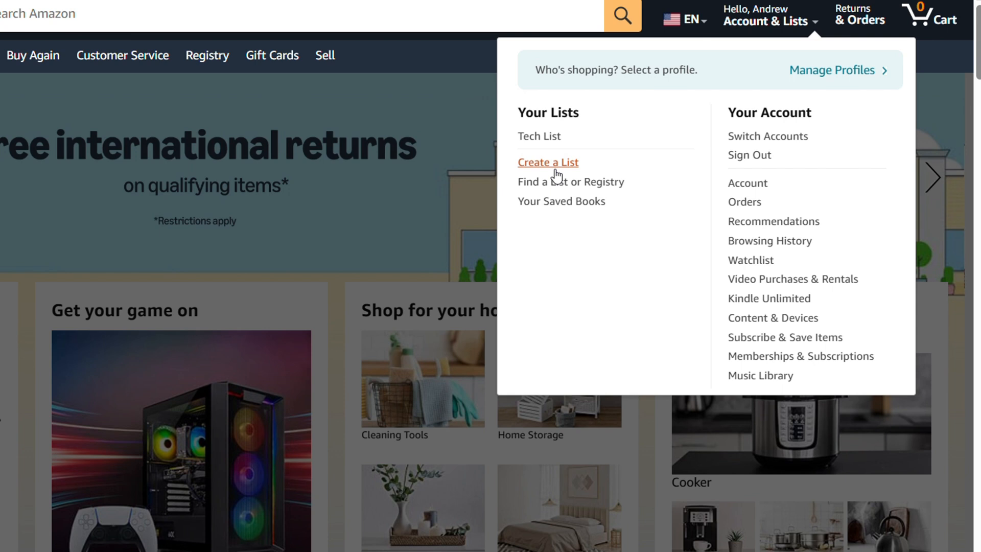
{"action": "mouse_move", "coordinate": [539, 137]}
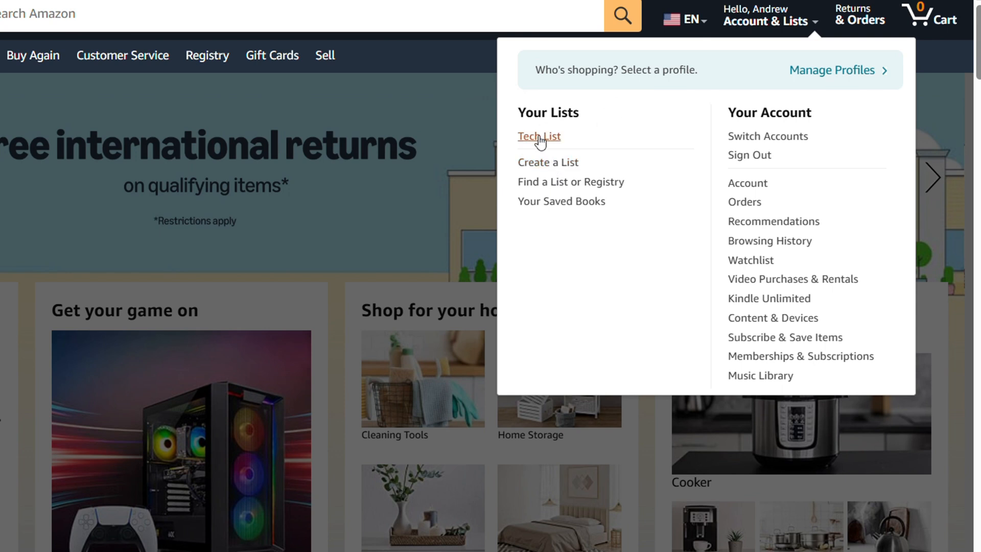
{"action": "left_click", "coordinate": [538, 137]}
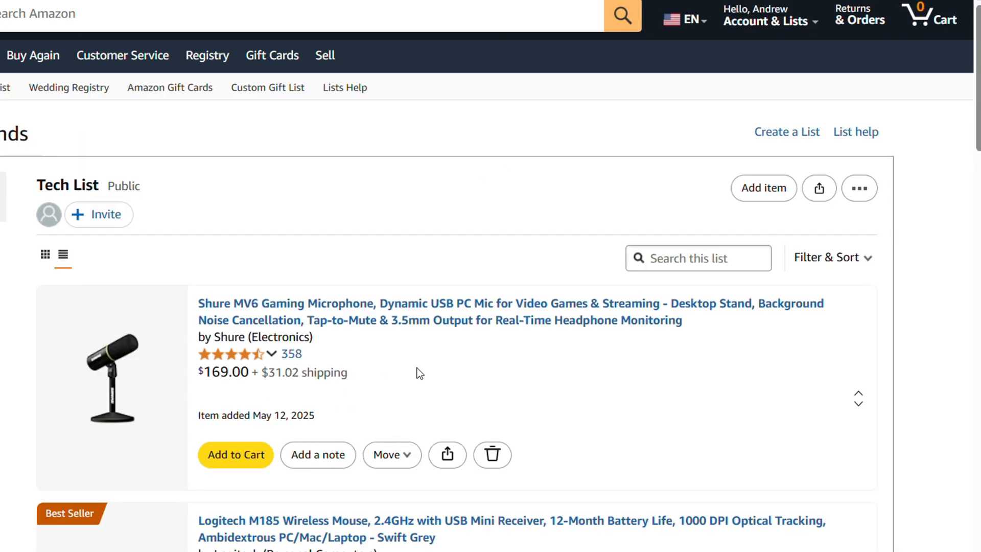
{"action": "scroll", "scroll_direction": "down", "scroll_amount": 3}
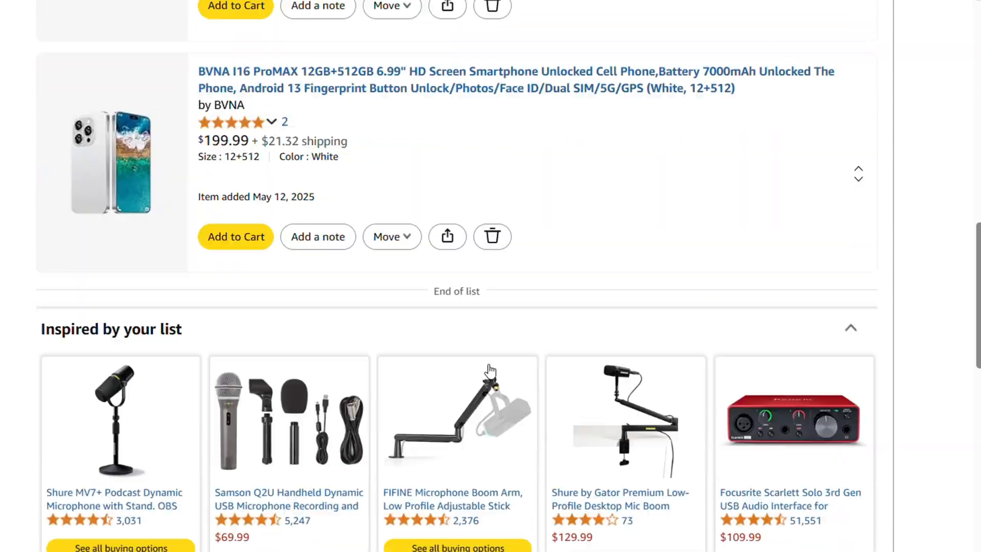
{"action": "scroll", "scroll_direction": "up", "scroll_amount": 3}
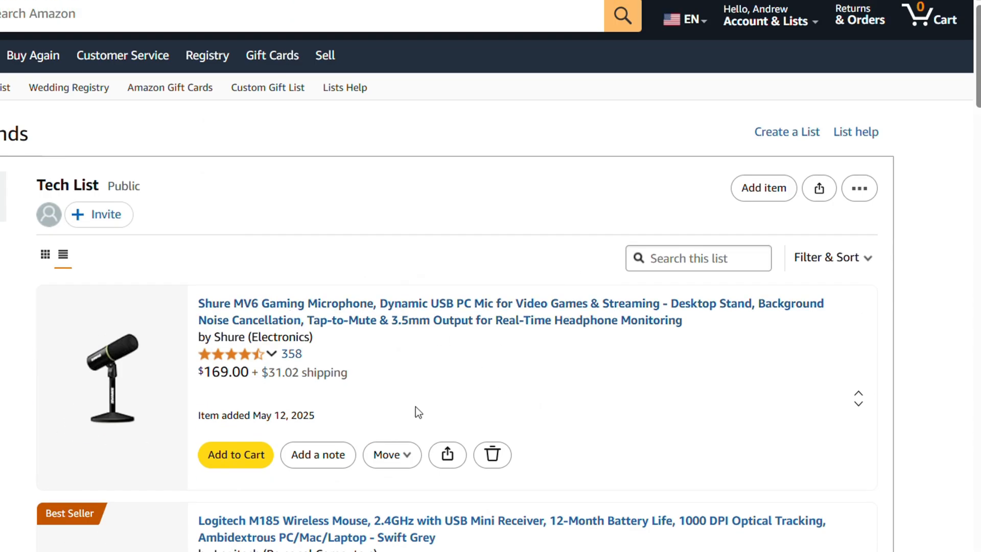
{"action": "mouse_move", "coordinate": [313, 322]}
{"action": "type", "text": "iphone"}
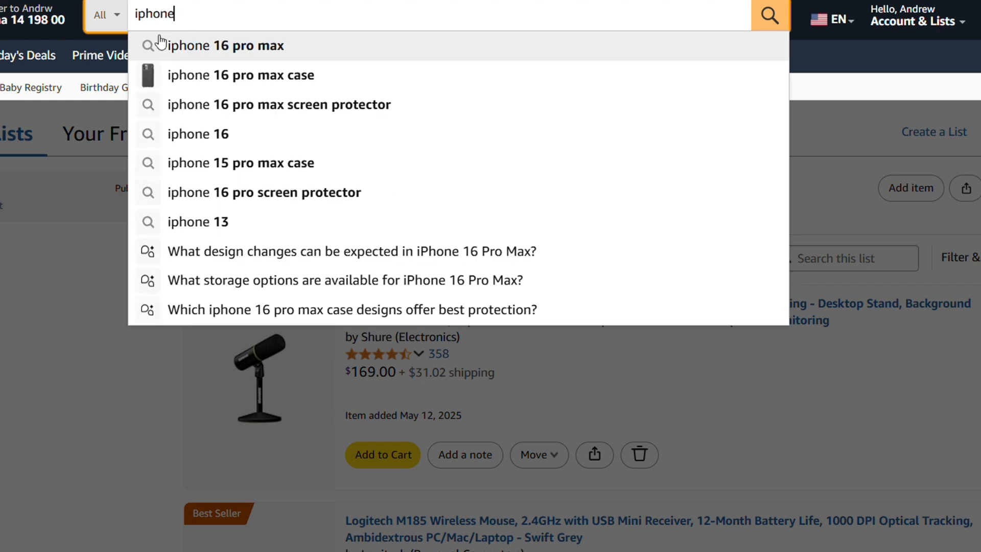
{"action": "mouse_move", "coordinate": [190, 134]}
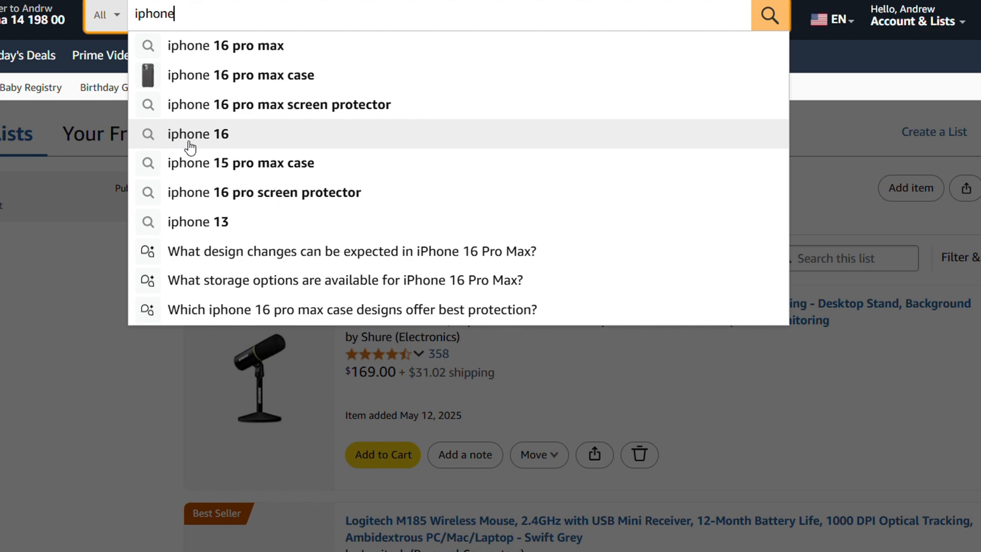
Search 'iphone 16 pro max' and locate the gold unlocked smartphone in the results
{"action": "left_click", "coordinate": [225, 45]}
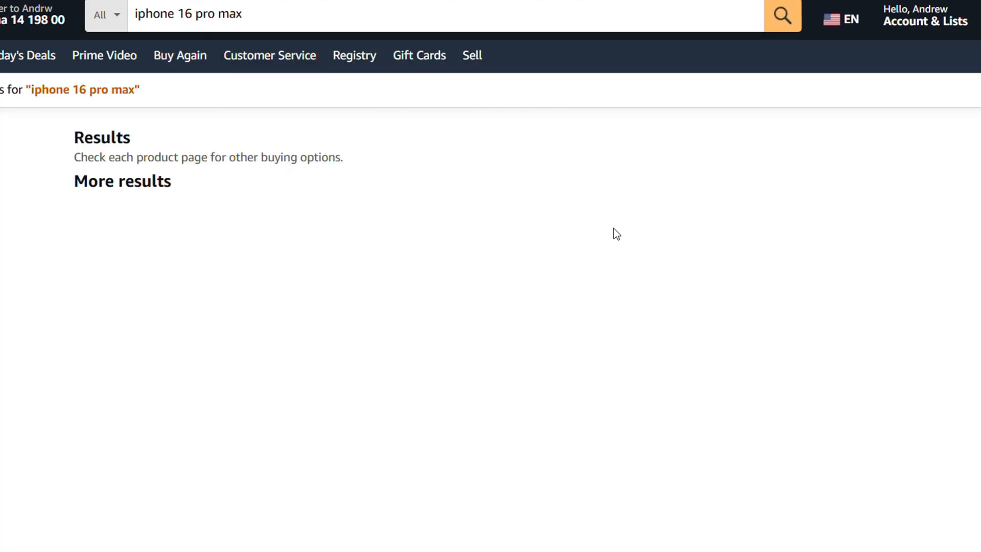
{"action": "scroll", "scroll_direction": "down", "scroll_amount": 3}
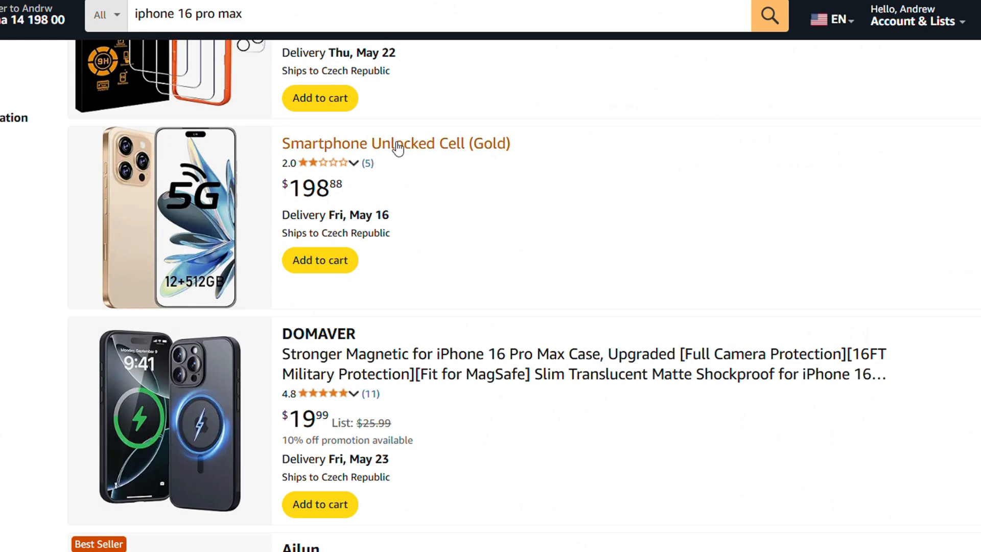
{"action": "mouse_move", "coordinate": [286, 202]}
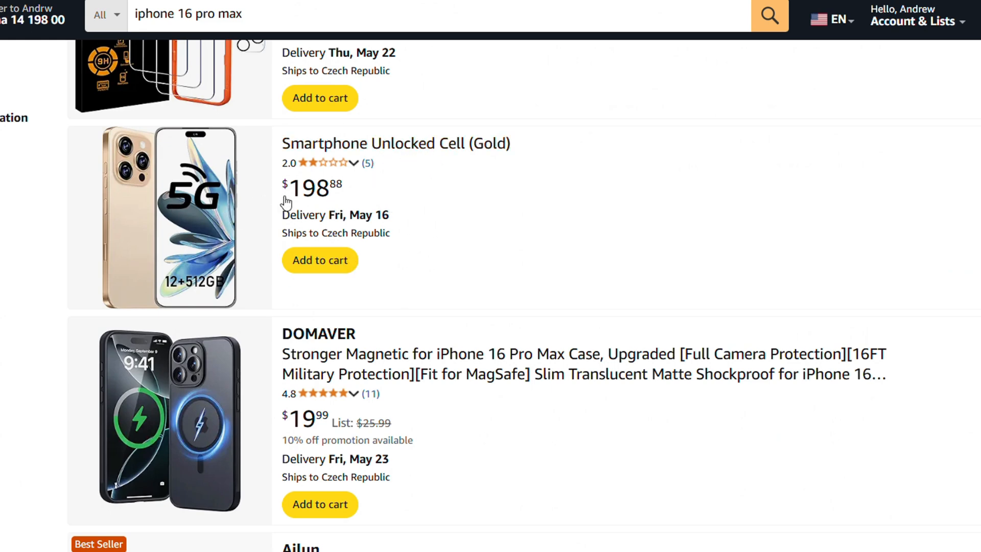
{"action": "scroll", "scroll_direction": "up", "scroll_amount": 3}
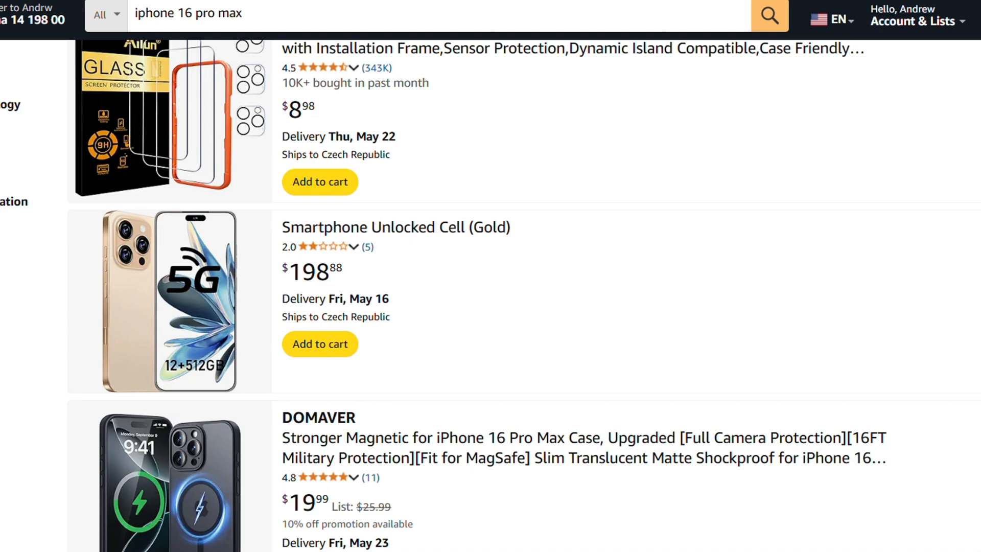
Save the gold JQAKP smartphone to Tech List from its product page, then dismiss the confirmation
{"action": "left_click", "coordinate": [394, 227]}
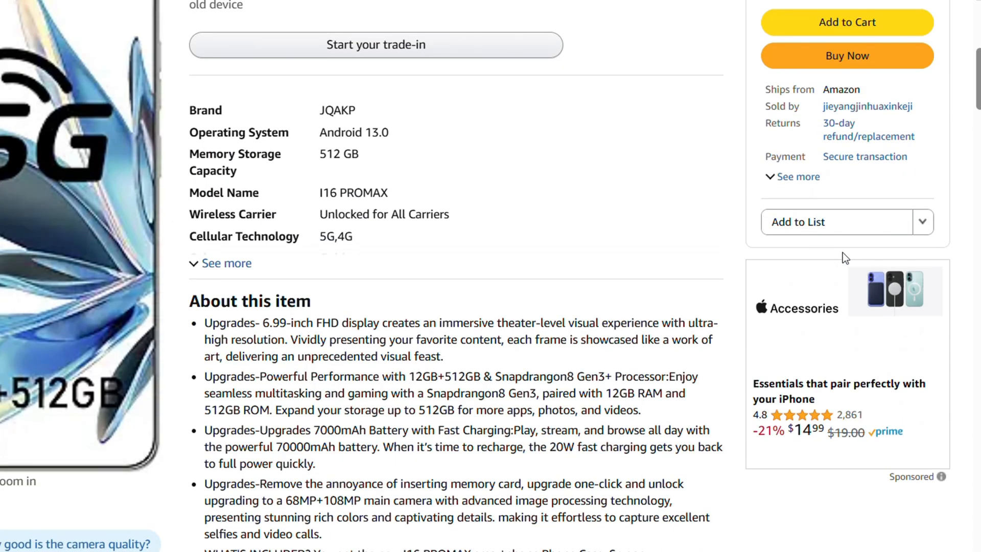
{"action": "scroll", "scroll_direction": "down", "scroll_amount": 3}
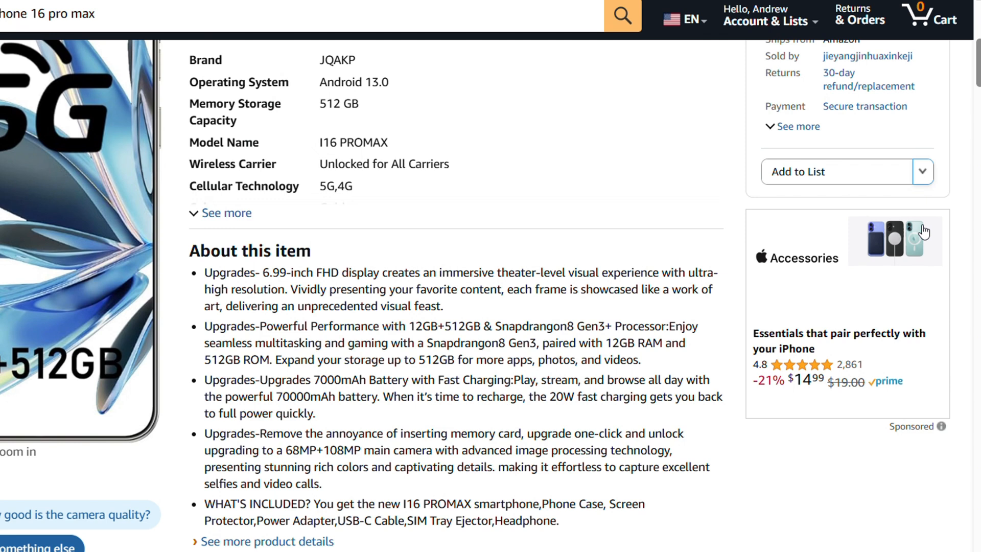
{"action": "left_click", "coordinate": [923, 172]}
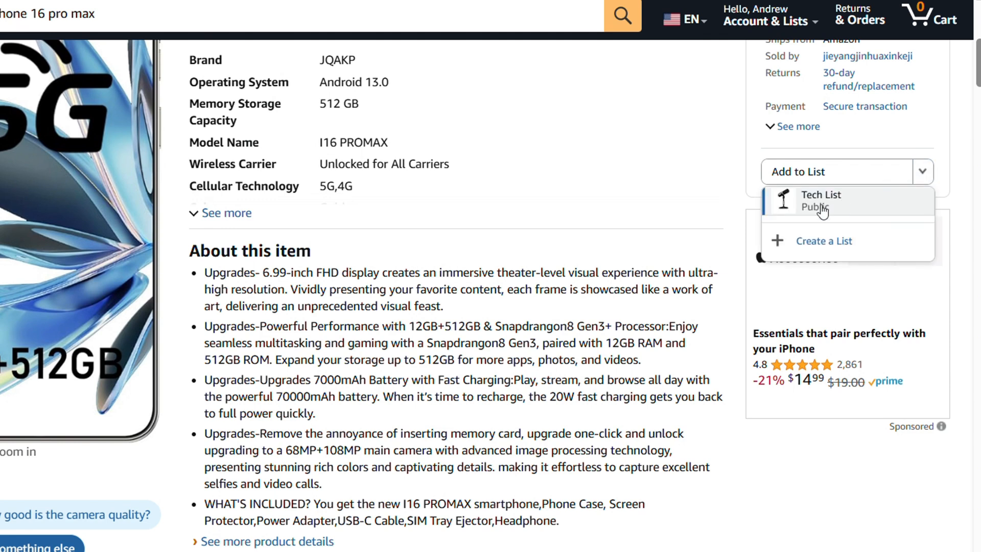
{"action": "left_click", "coordinate": [822, 200]}
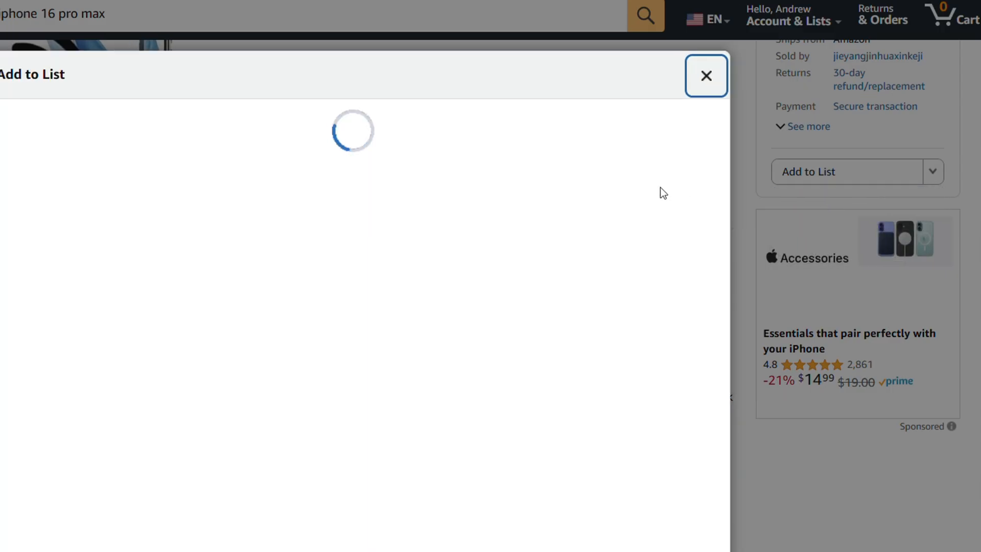
{"action": "left_click", "coordinate": [706, 75]}
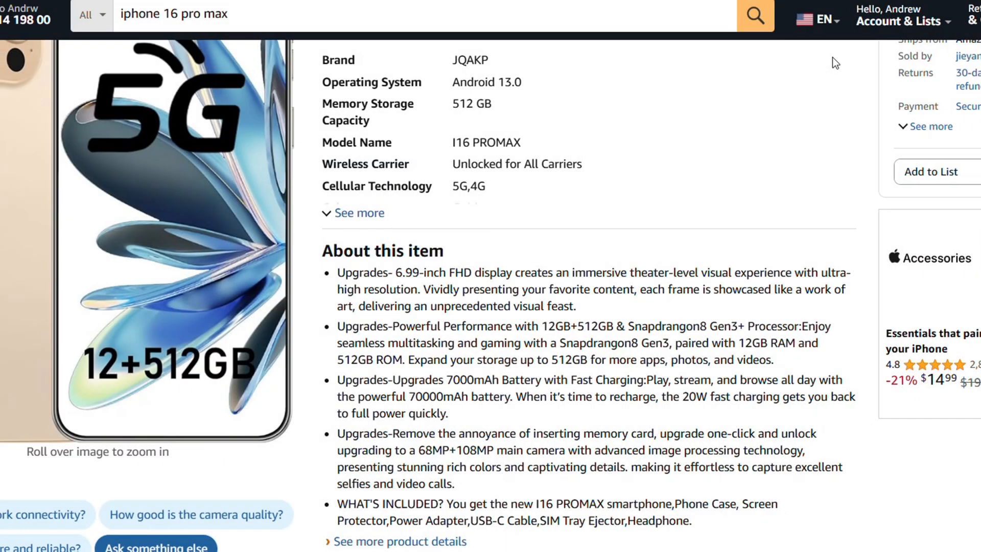
Open Tech List and confirm the gold JQAKP smartphone is listed first
{"action": "left_click", "coordinate": [914, 22]}
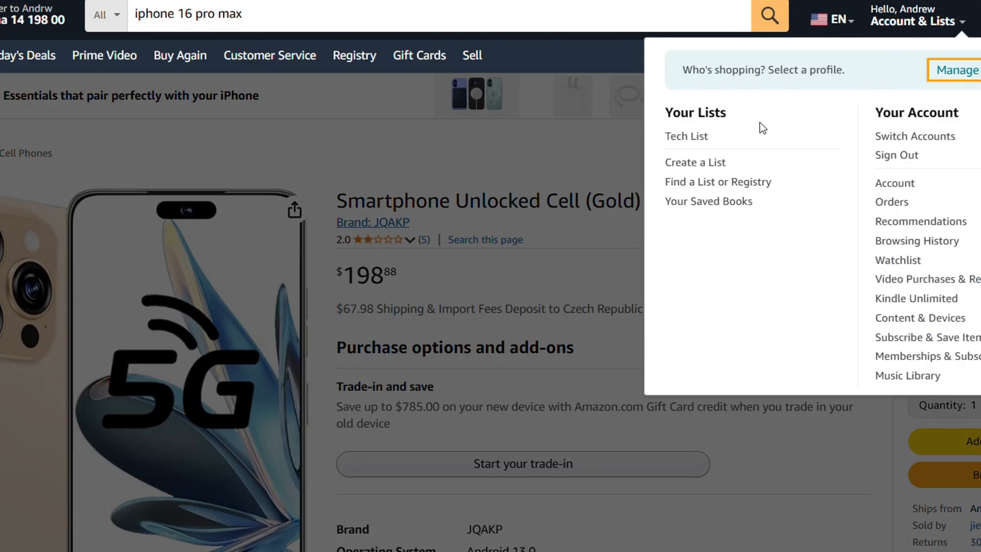
{"action": "left_click", "coordinate": [686, 136]}
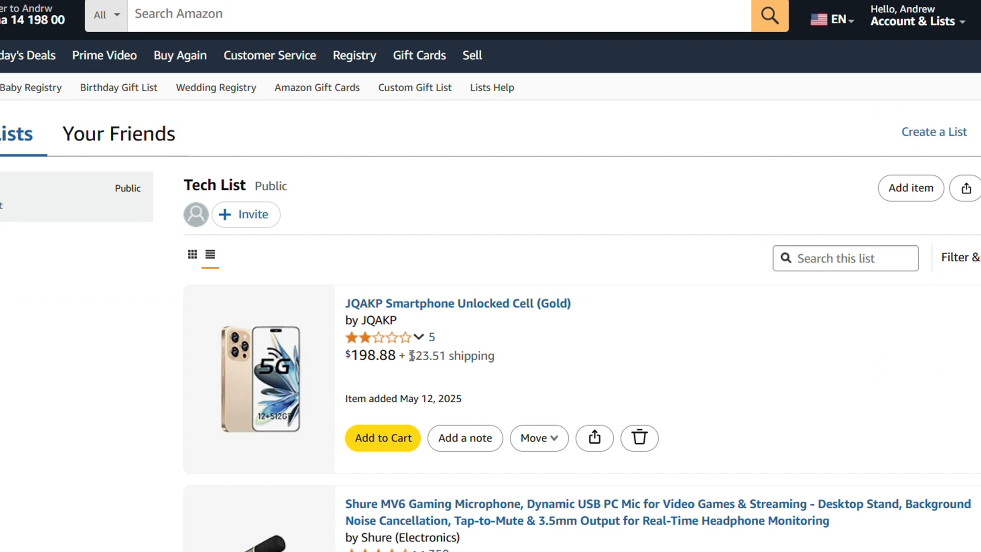
{"action": "scroll", "scroll_direction": "down", "scroll_amount": 3}
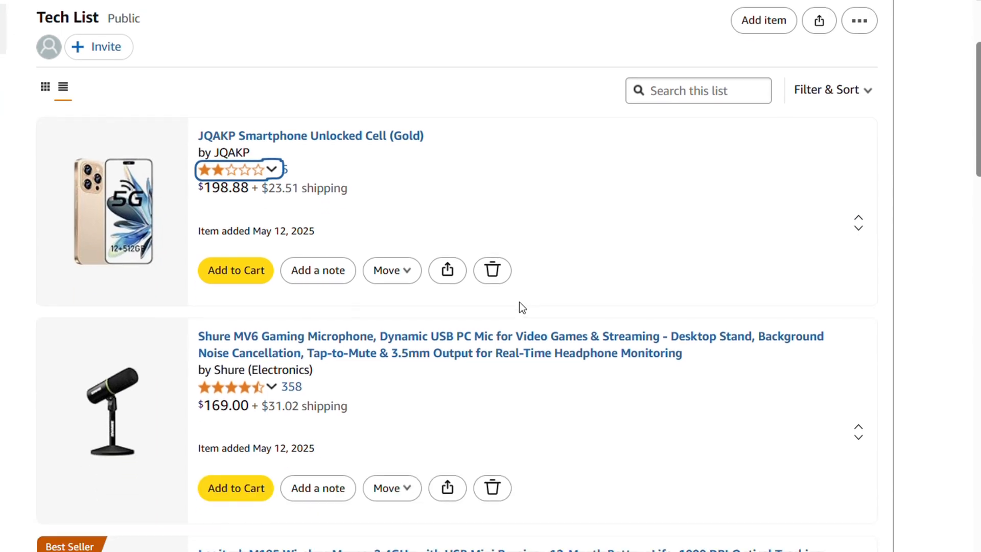
{"action": "mouse_move", "coordinate": [859, 226]}
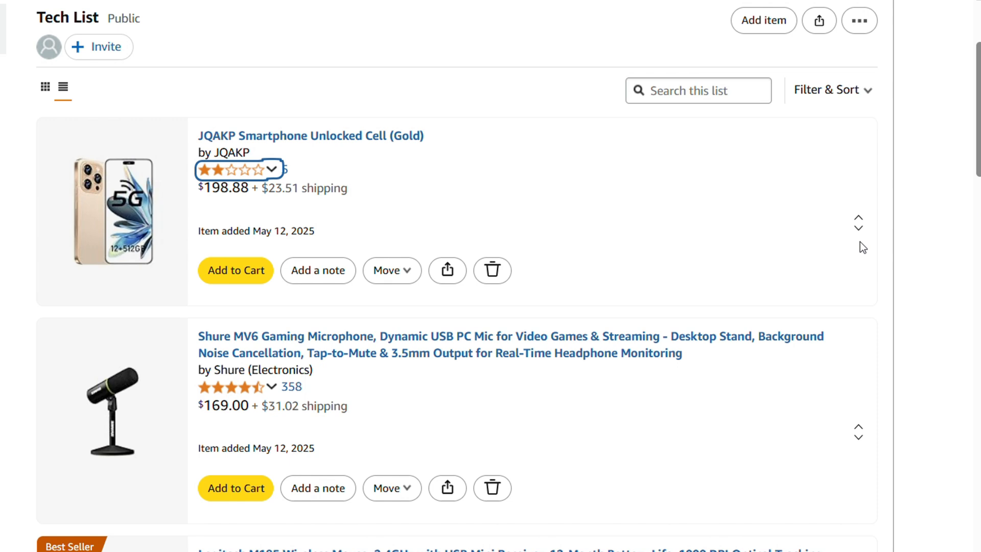
{"action": "mouse_move", "coordinate": [860, 224]}
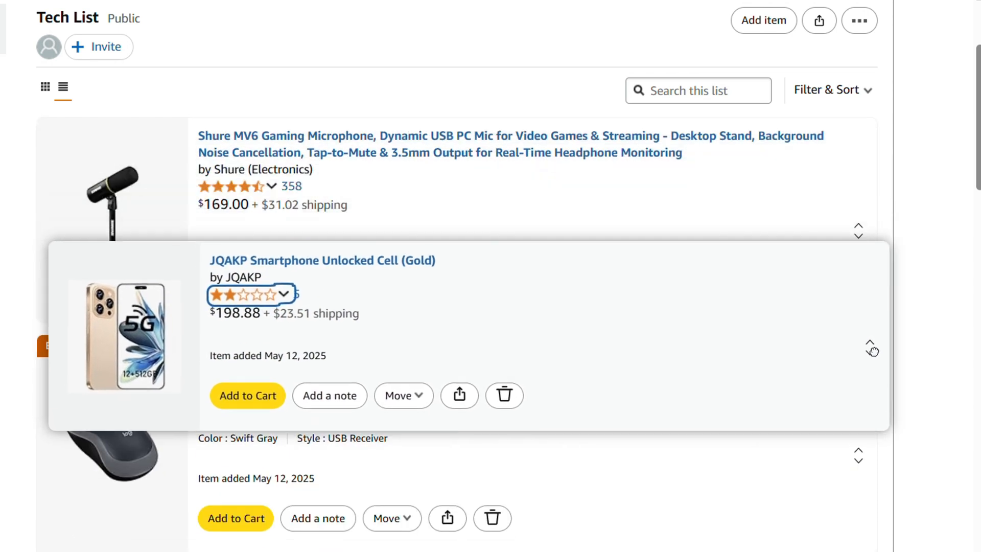
Drag the JQAKP smartphone below the BVNA phone to the bottom of Tech List
{"action": "scroll", "scroll_direction": "down", "scroll_amount": 3}
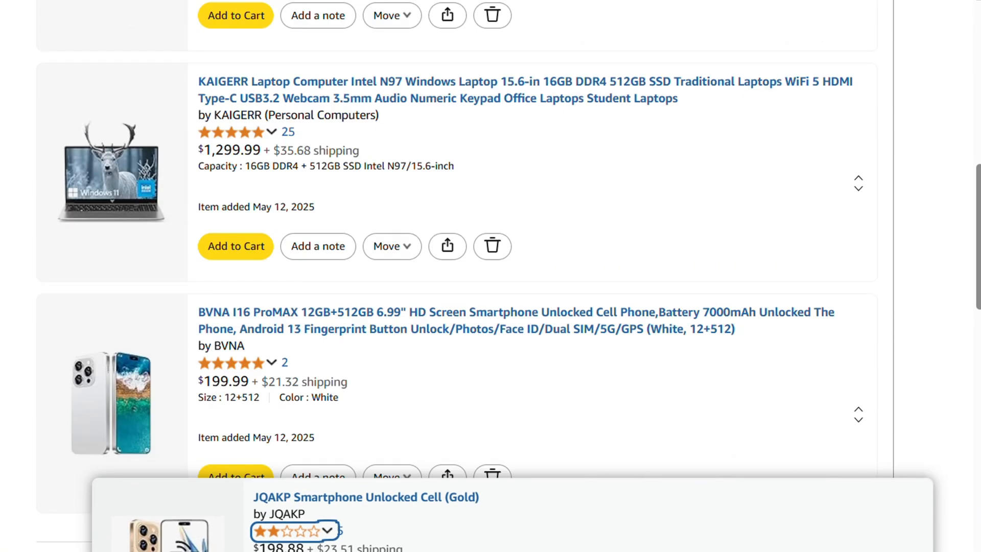
{"action": "scroll", "scroll_direction": "down", "scroll_amount": 3}
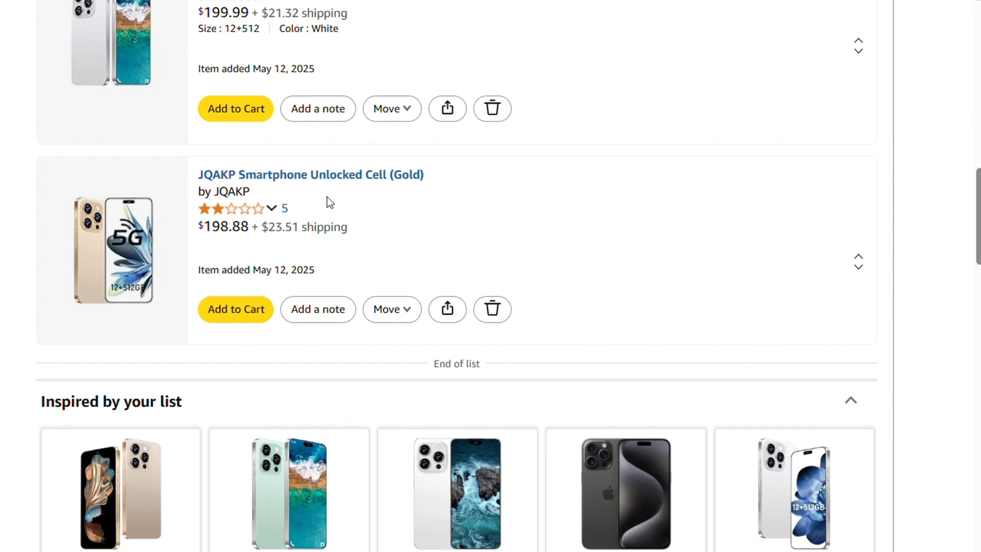
{"action": "scroll", "scroll_direction": "up", "scroll_amount": 3}
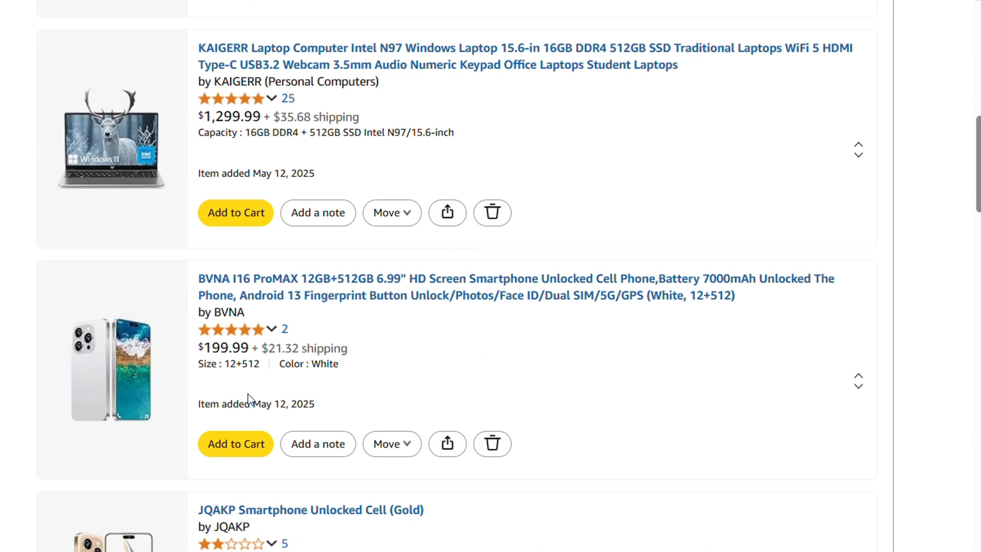
Drag the KAIGERR laptop above the Logitech M185 mouse, just below the Shure microphone
{"action": "scroll", "scroll_direction": "up", "scroll_amount": 3}
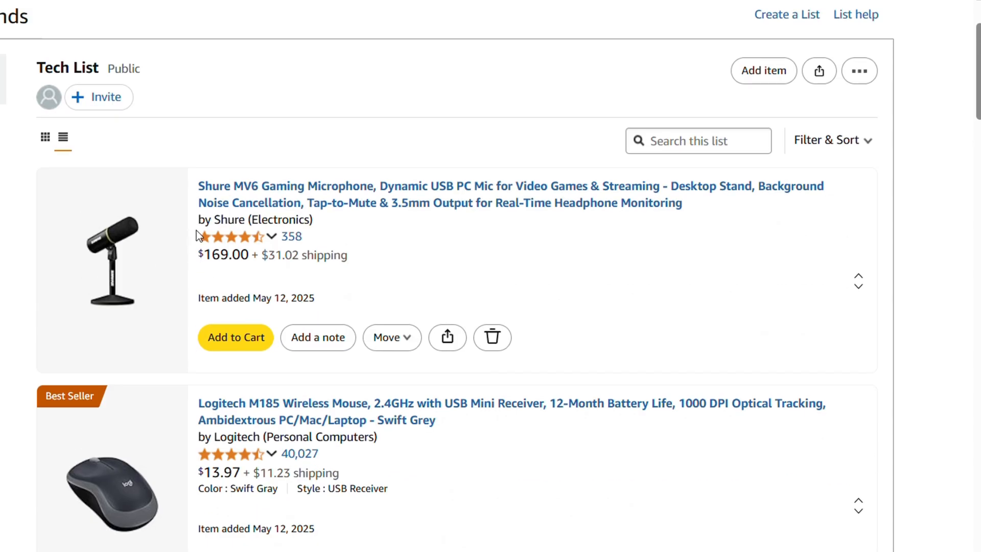
{"action": "scroll", "scroll_direction": "down", "scroll_amount": 3}
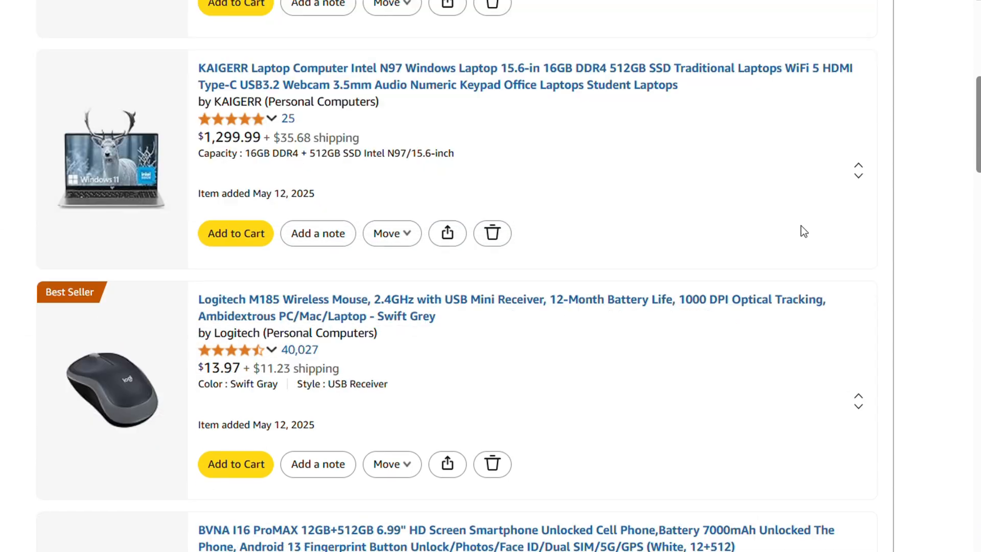
{"action": "scroll", "scroll_direction": "up", "scroll_amount": 3}
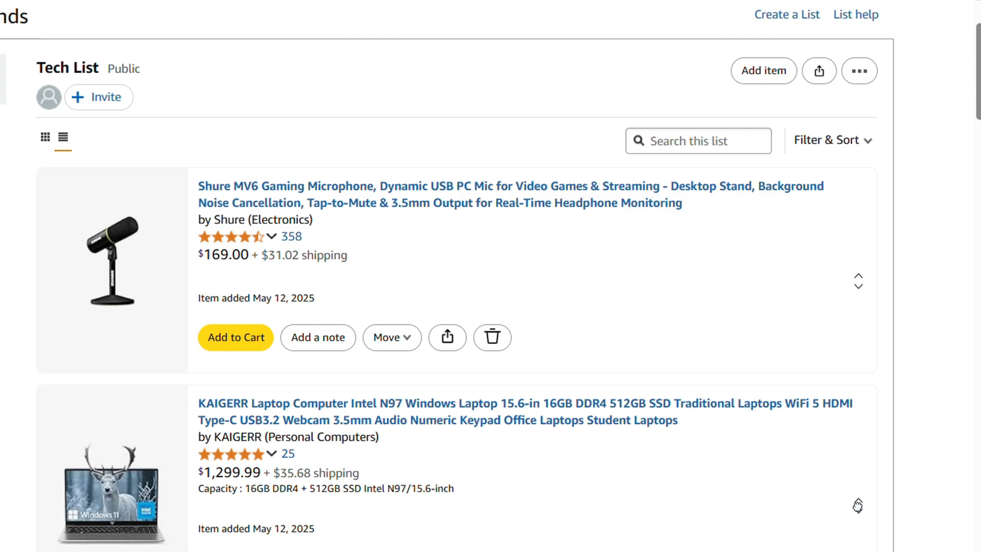